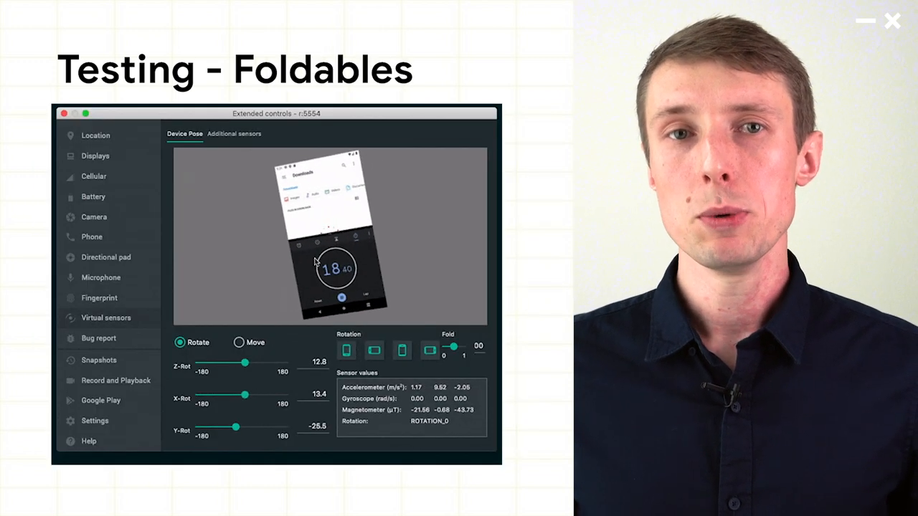
Drag the Device Pose Fold slider to 40 degrees, then advance to the WindowMetrics slide.
drag(445, 348, 453, 347)
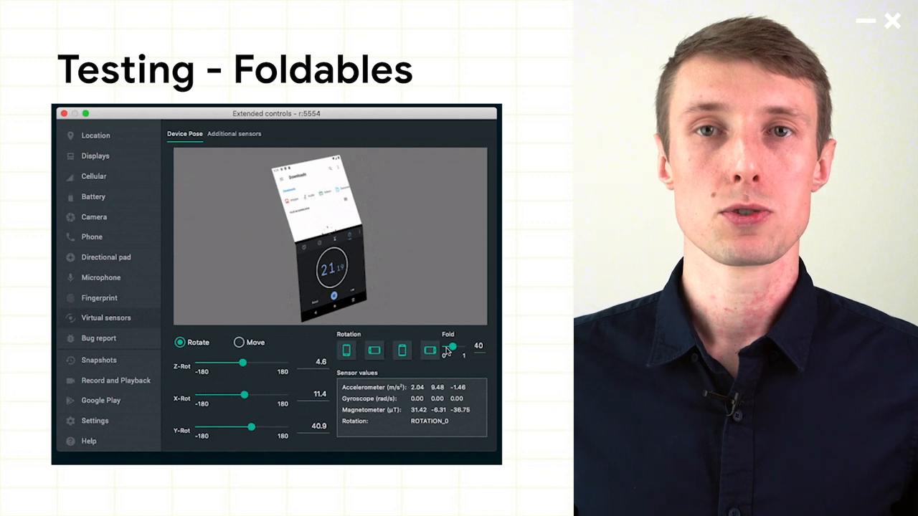
key(Right)
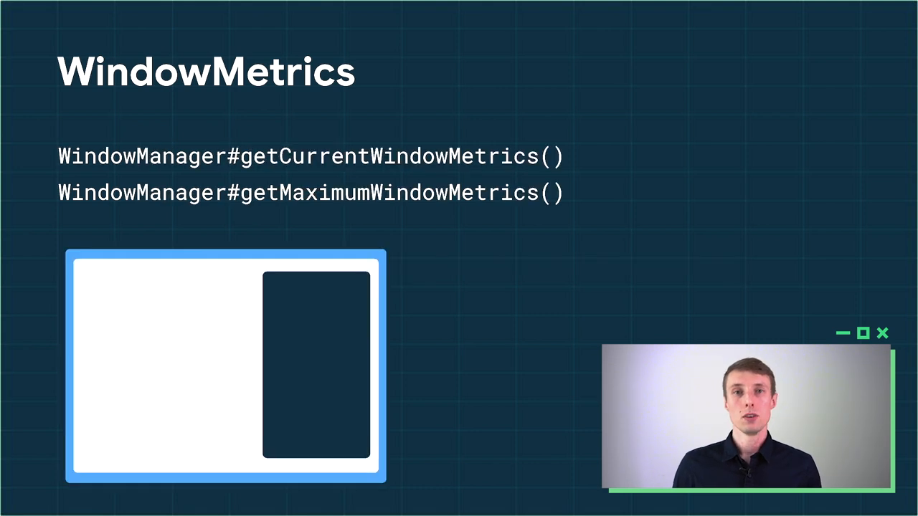